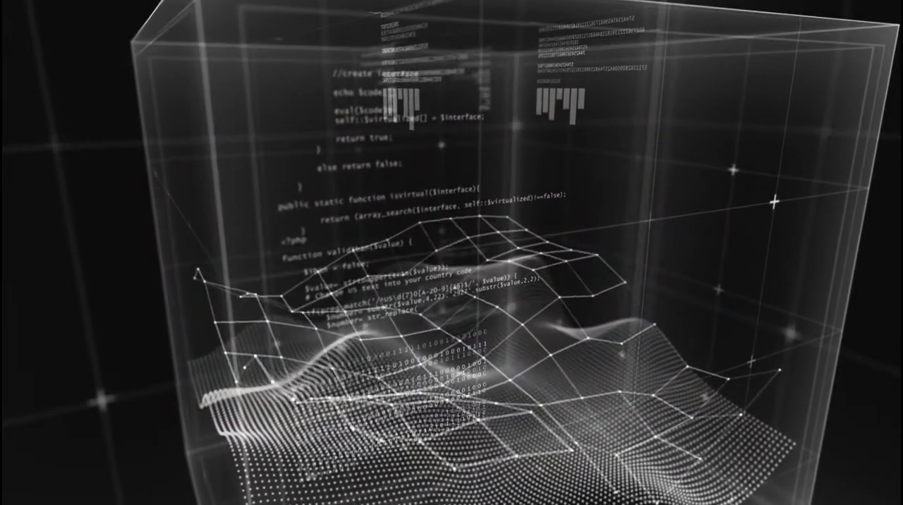
mouse_move(489, 143)
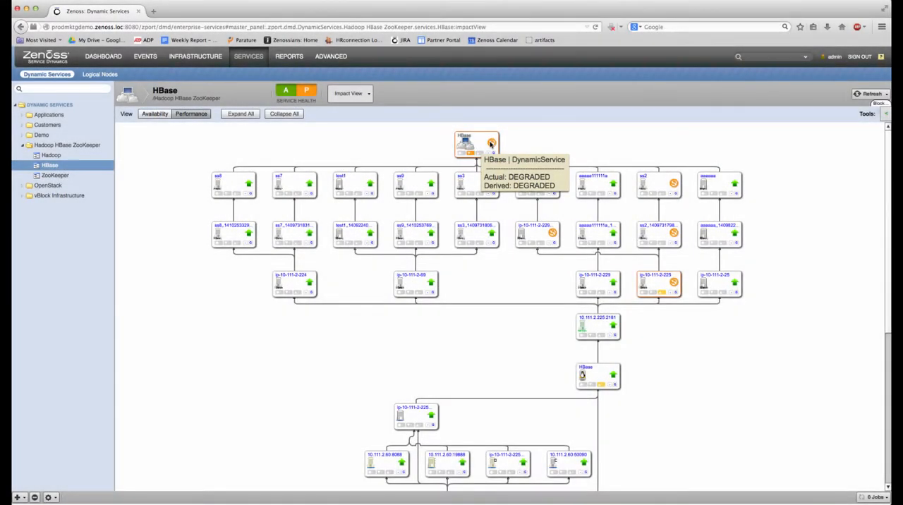
mouse_move(529, 141)
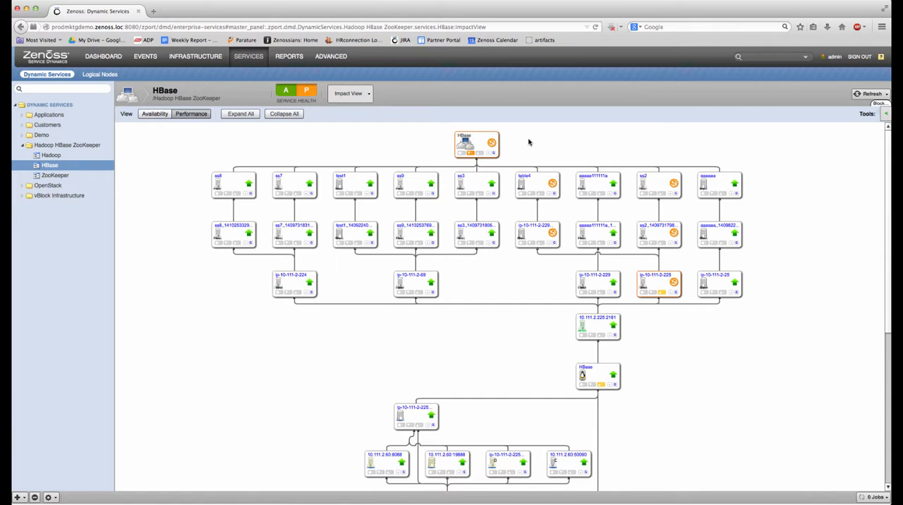
mouse_move(516, 145)
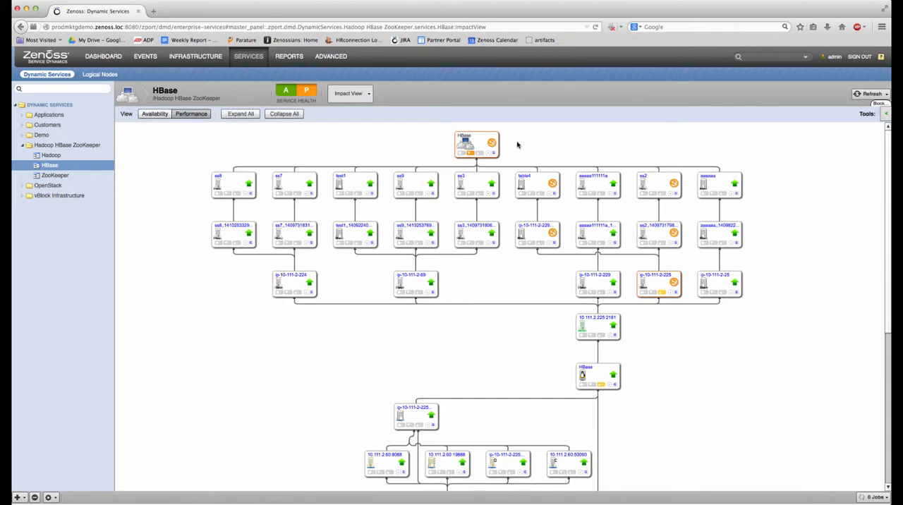
mouse_move(524, 178)
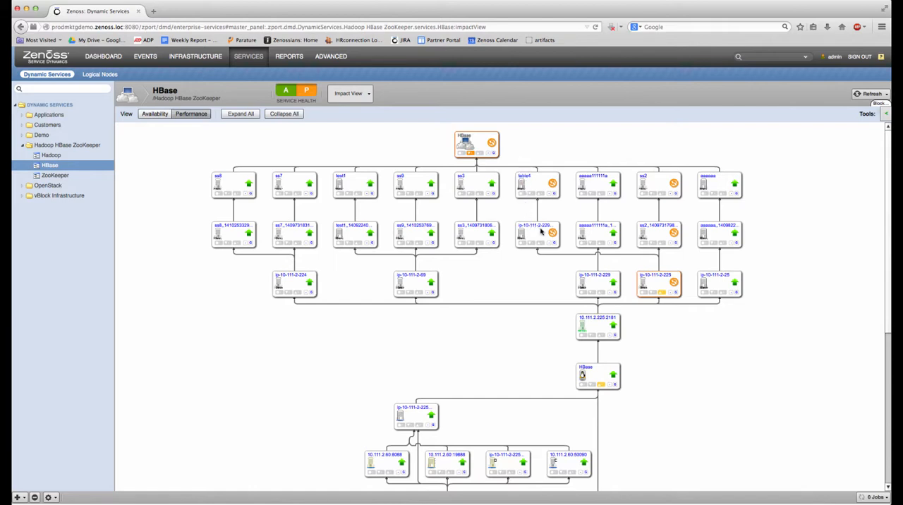
mouse_move(588, 350)
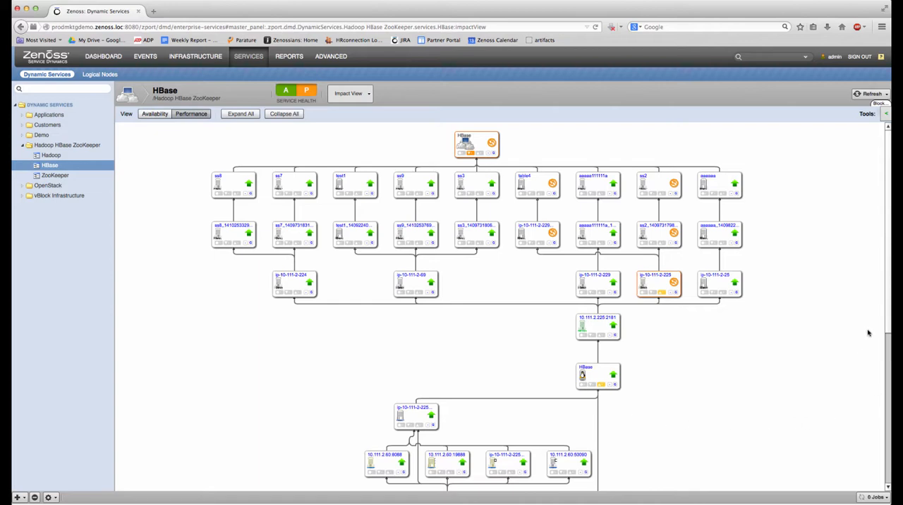
Scroll through the HBase Impact View while its availability, performance and dependency nodes turn green.
scroll(down, 3)
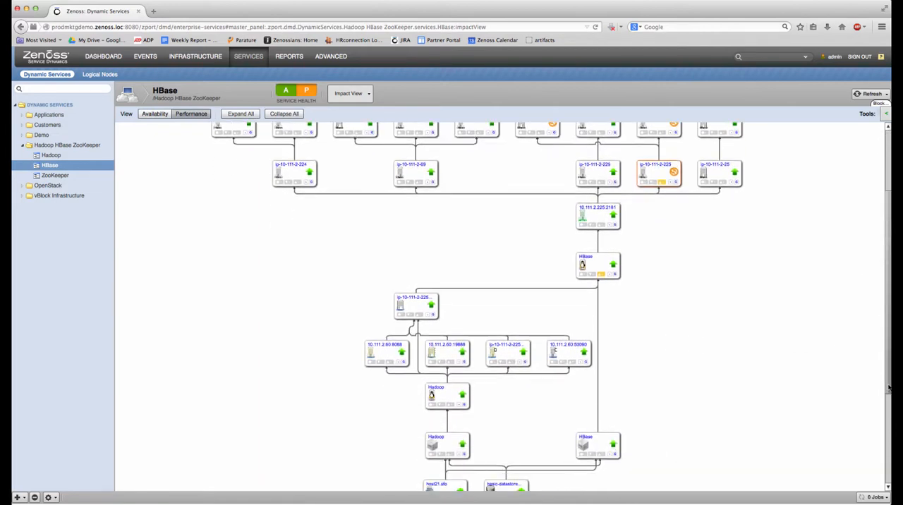
scroll(down, 3)
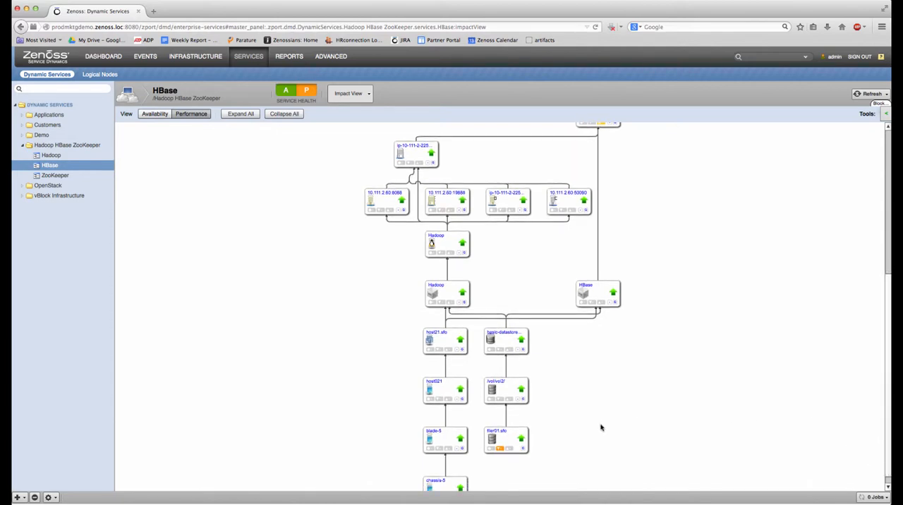
mouse_move(494, 341)
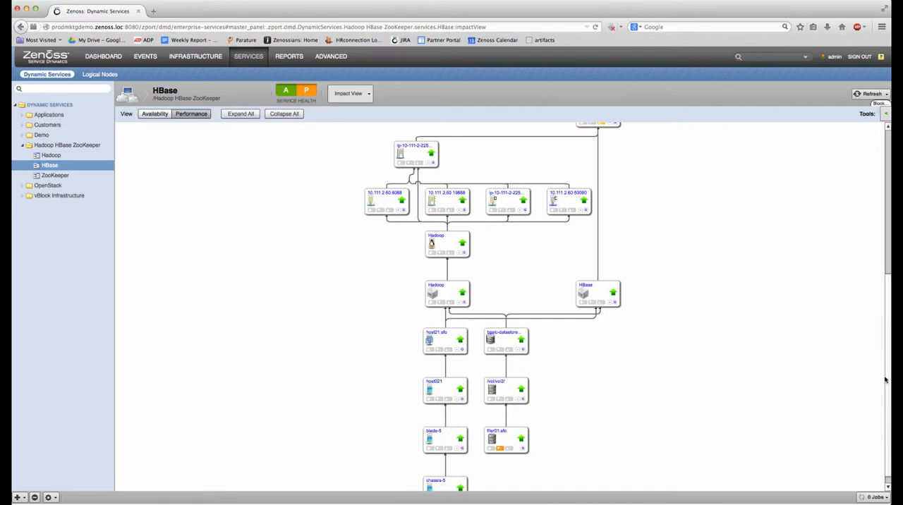
scroll(up, 3)
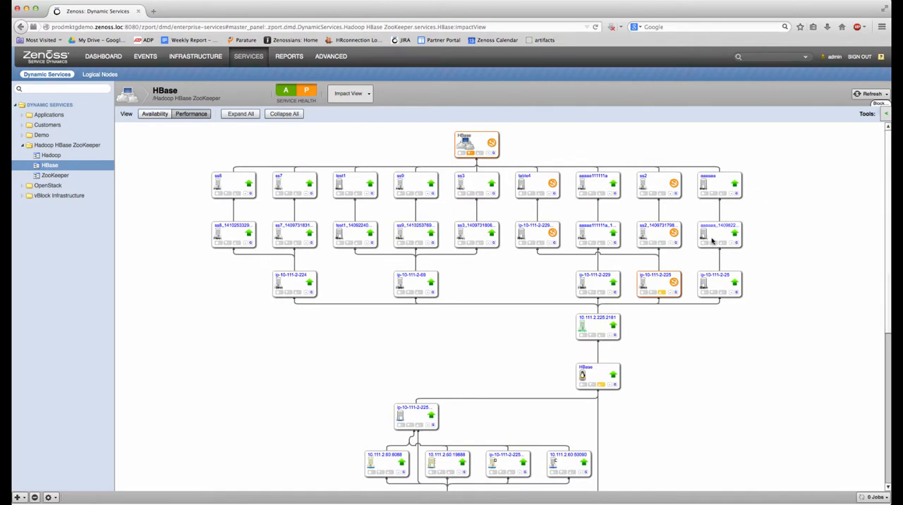
mouse_move(656, 280)
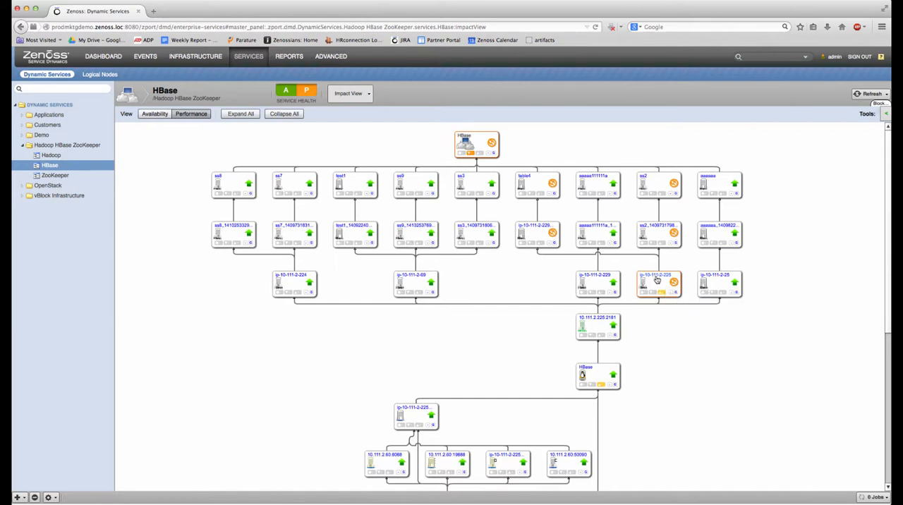
mouse_move(657, 280)
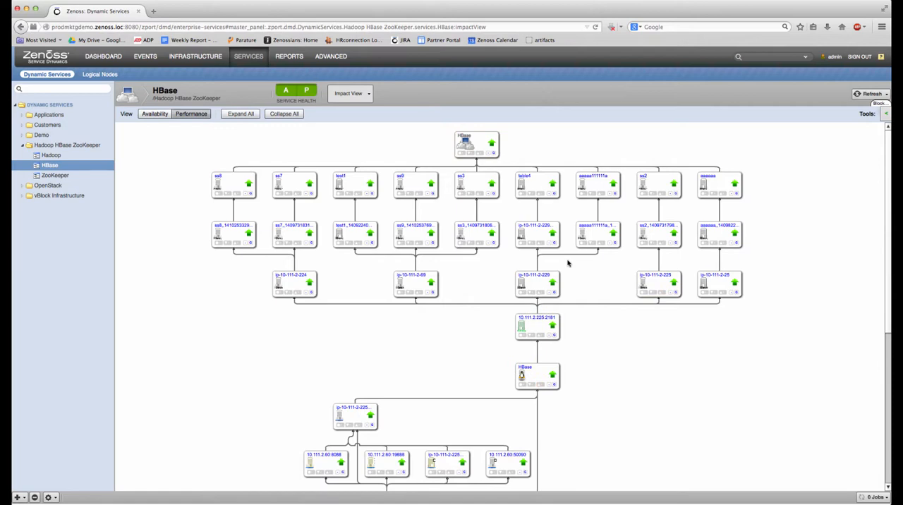
mouse_move(622, 267)
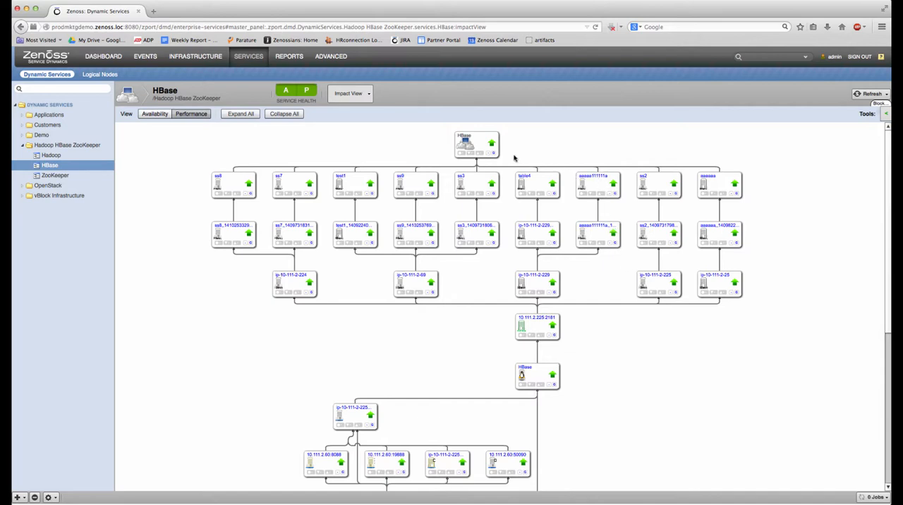
mouse_move(515, 158)
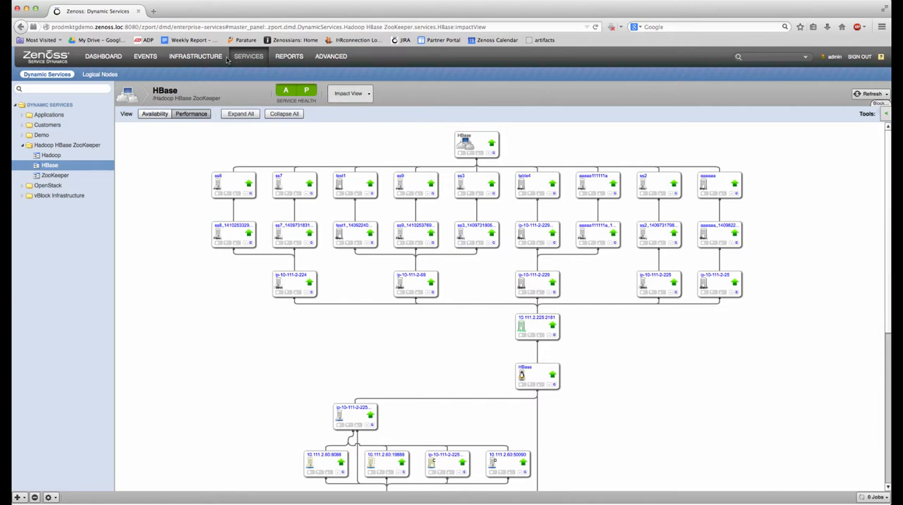
Narrow the Infrastructure device list to the Server > Linux class, showing seven devices.
click(195, 57)
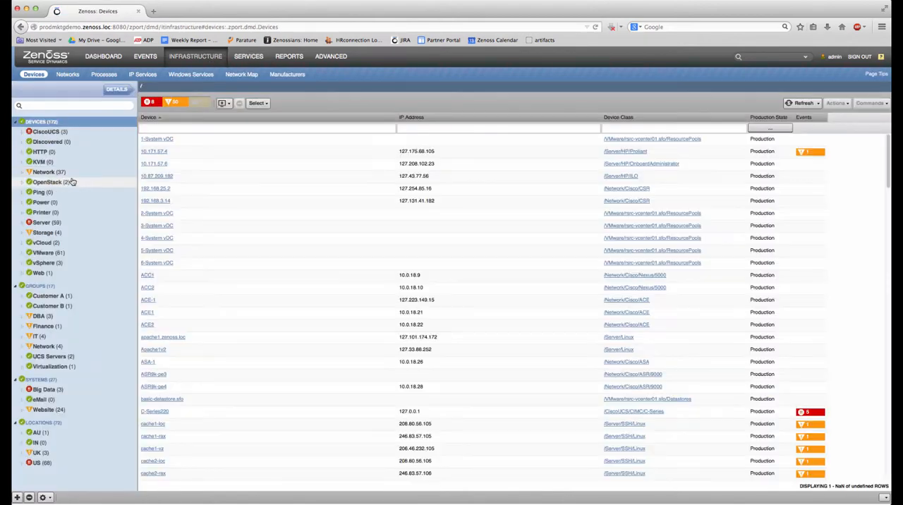
click(41, 222)
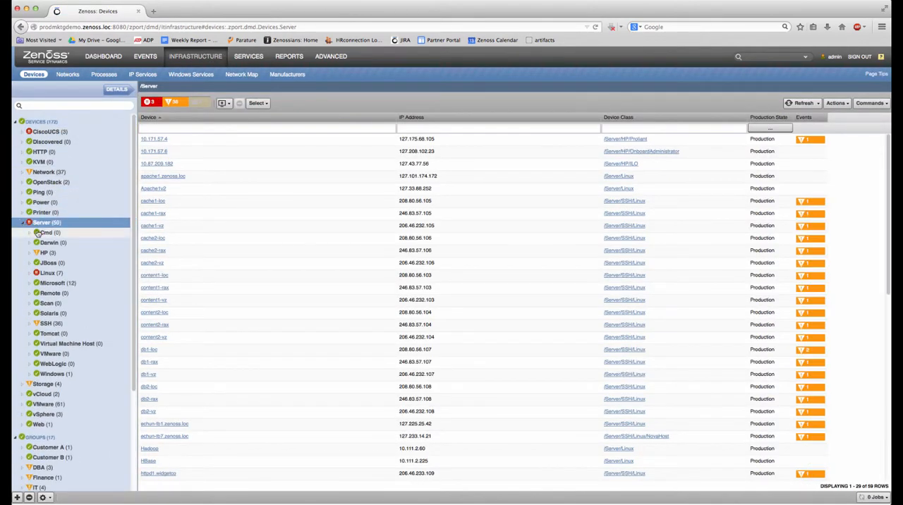
click(45, 273)
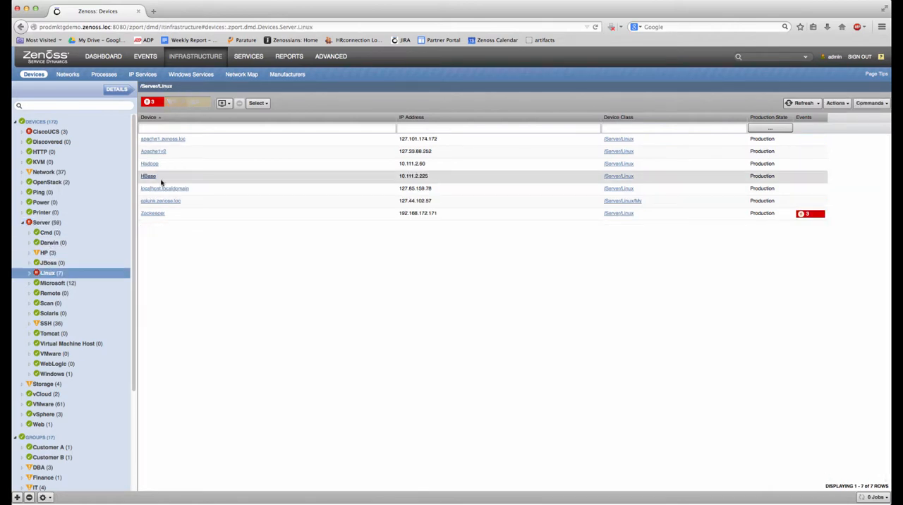
click(148, 175)
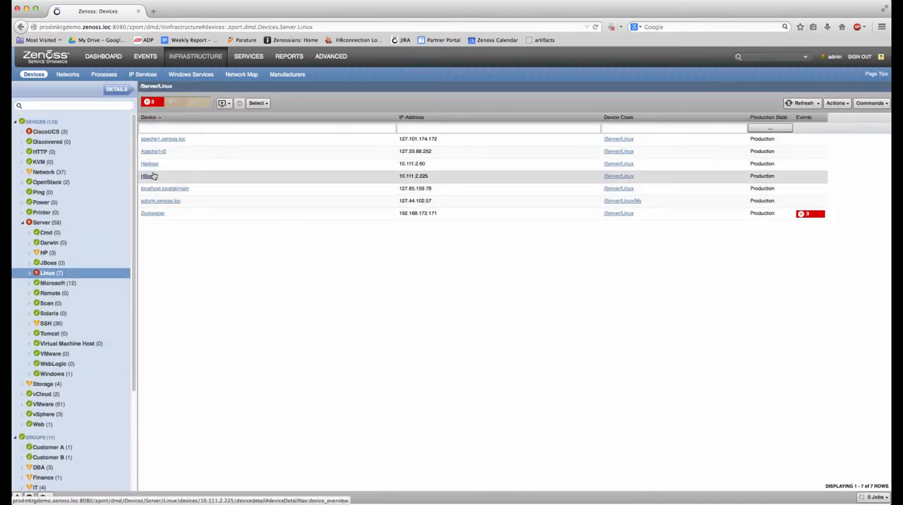
click(148, 163)
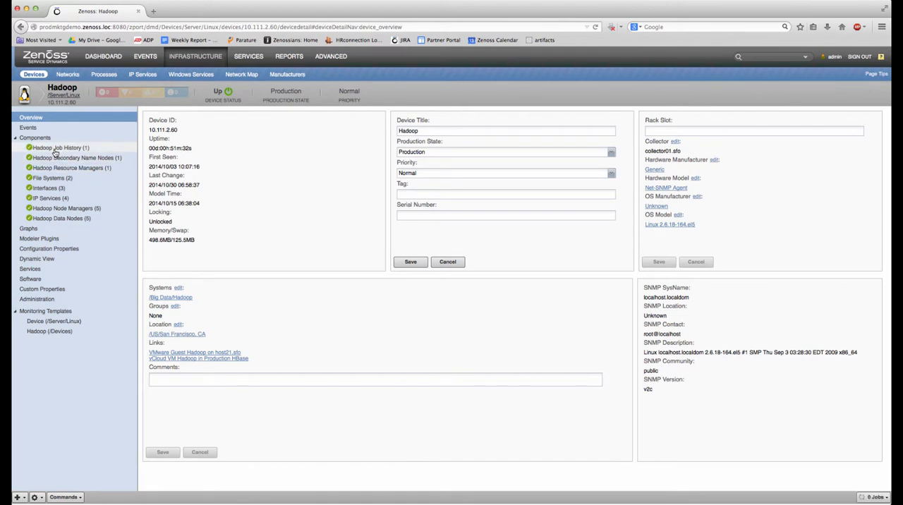
mouse_move(45, 222)
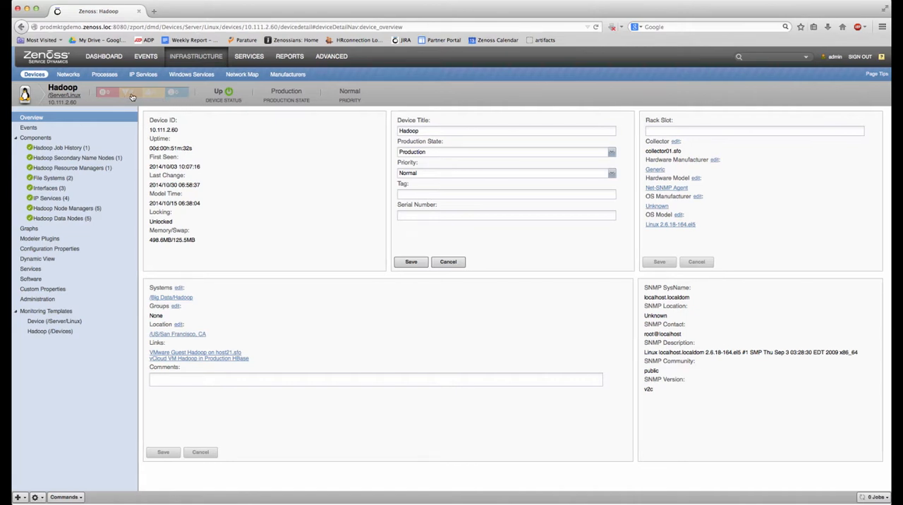
click(63, 96)
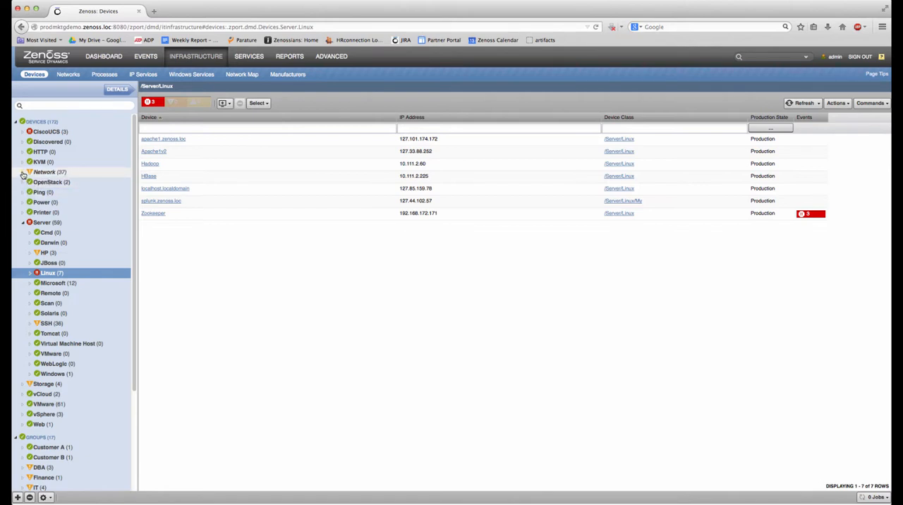
Expand the Network, Cisco, CiscoUCS and CIMC classes, collapsing and re-expanding CIMC once.
click(19, 172)
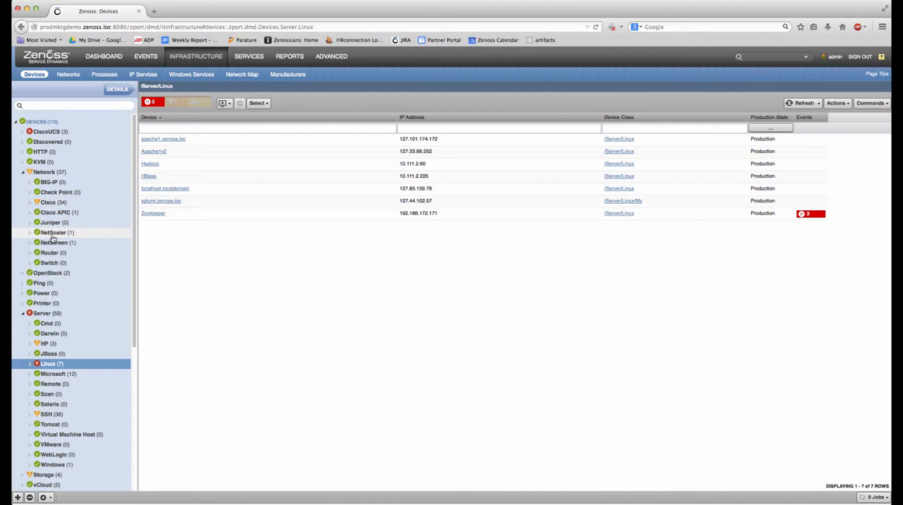
mouse_move(49, 212)
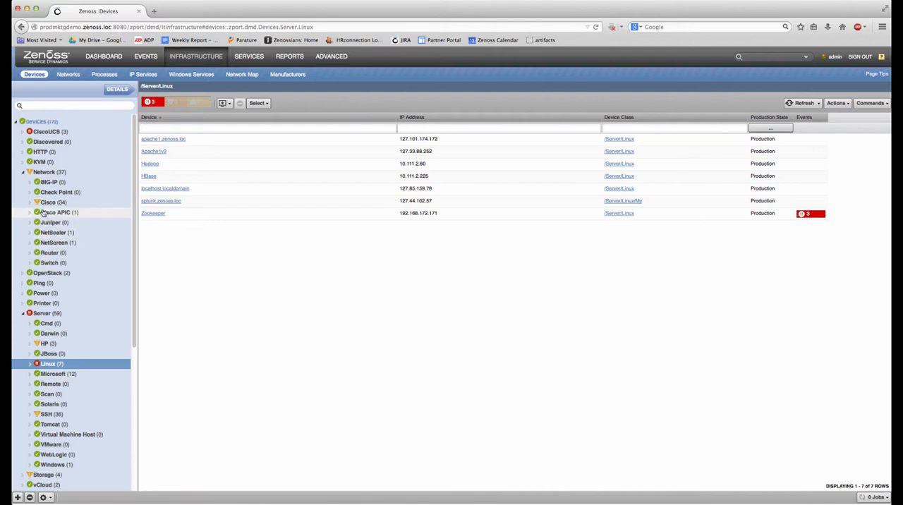
click(31, 203)
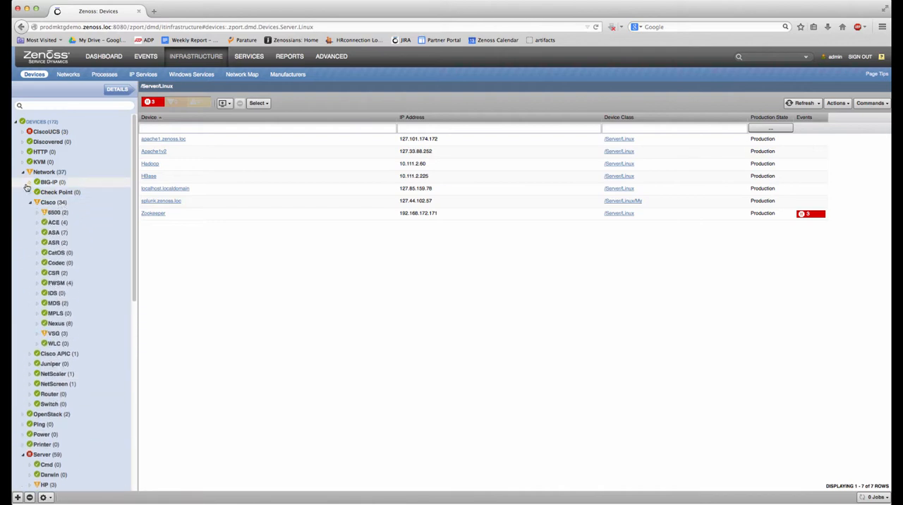
click(21, 132)
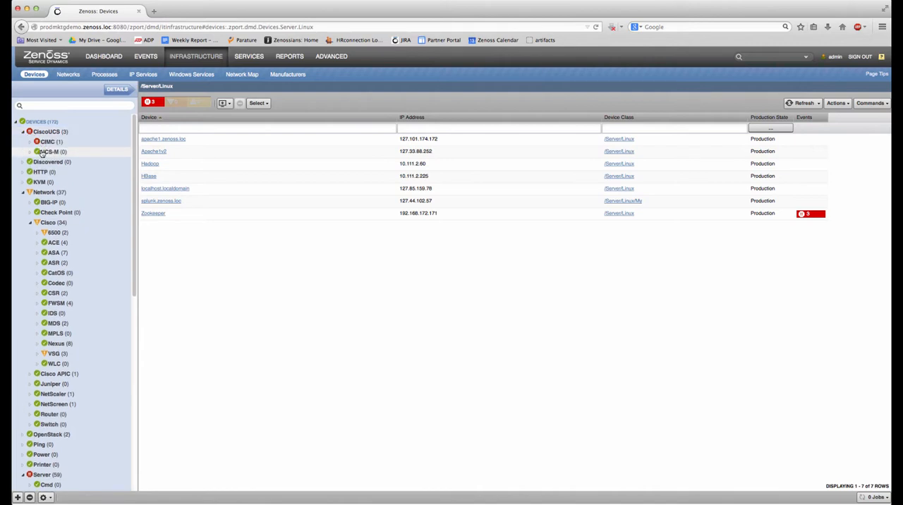
click(30, 141)
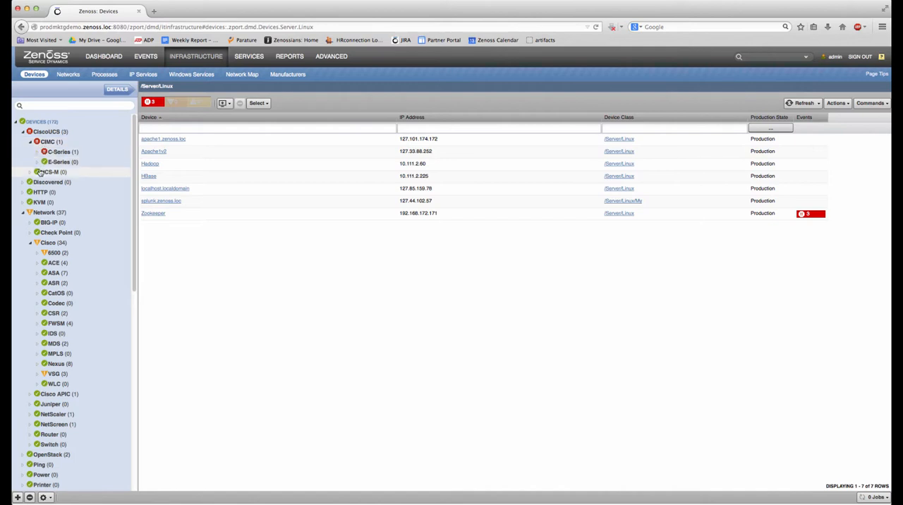
click(30, 141)
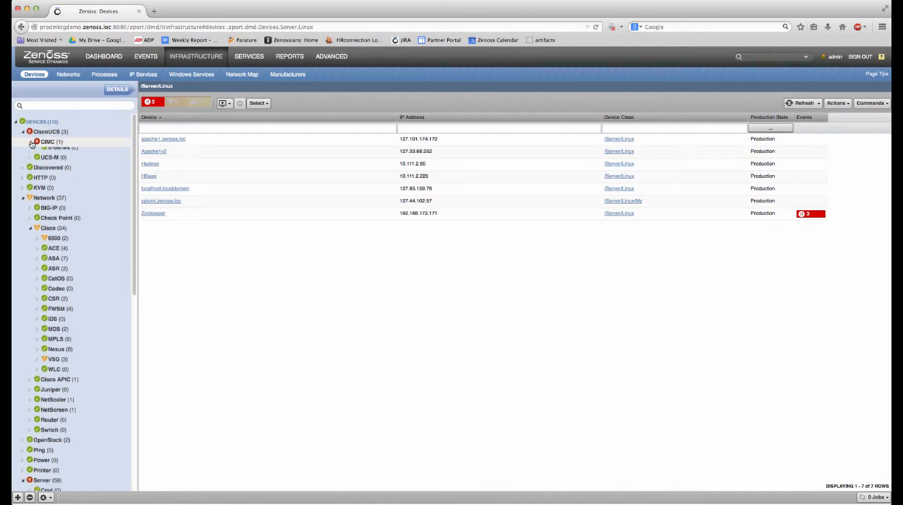
click(31, 141)
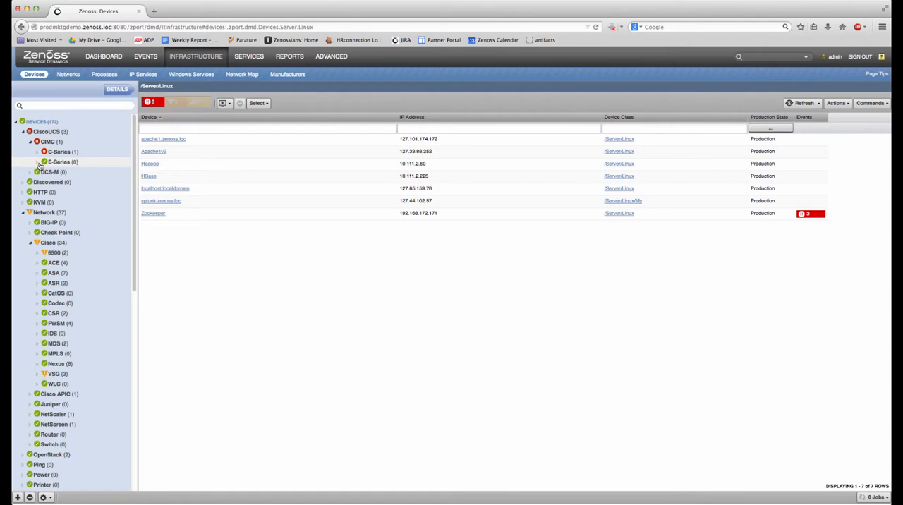